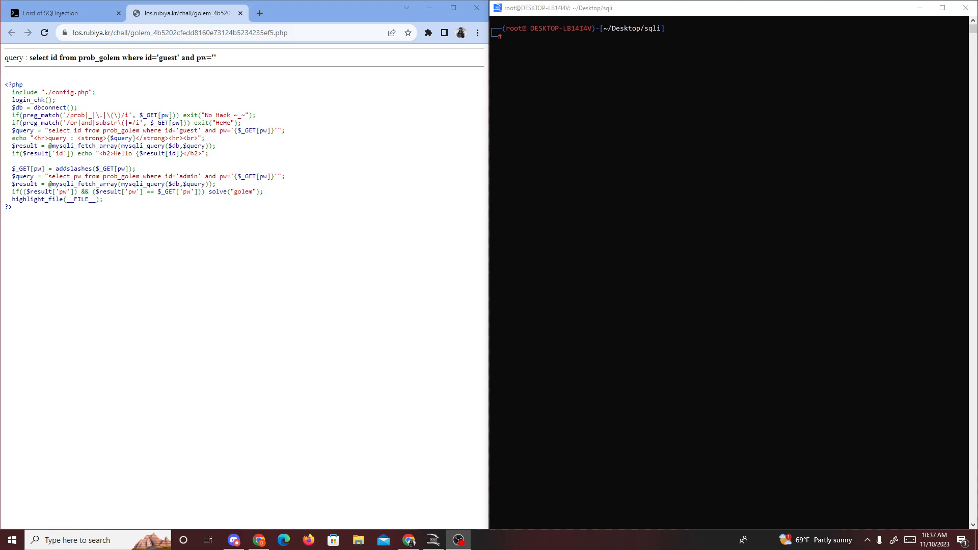
{"action": "mouse_move", "coordinate": [77, 110]}
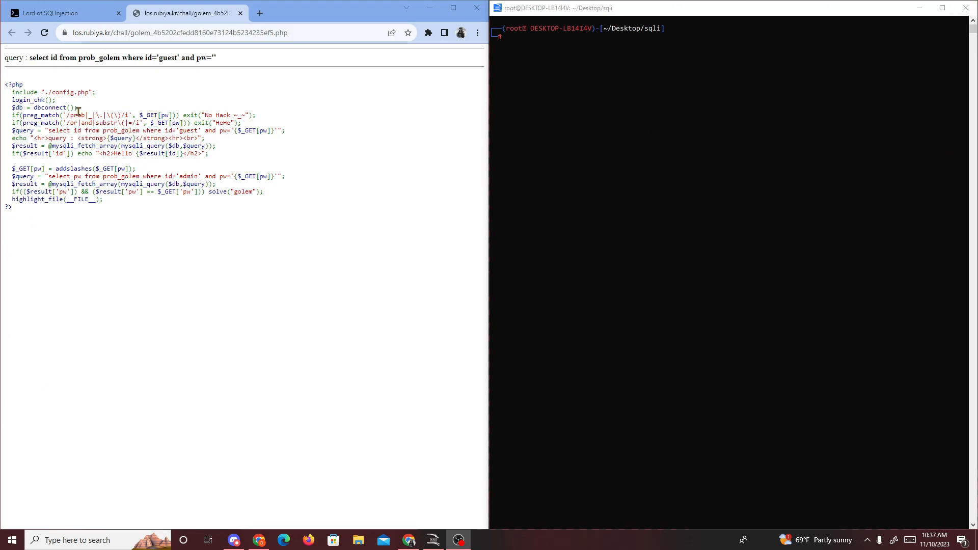
- Review the golem source: the DB connection, the blocked 'and' and 'substr(' keywords, and the addslashes on pw
{"action": "triple_click", "coordinate": [131, 115]}
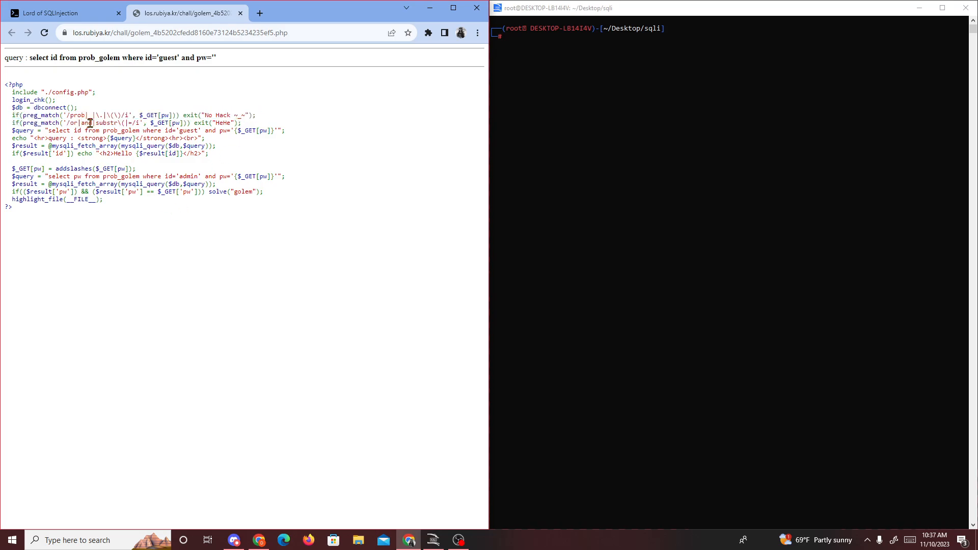
{"action": "double_click", "coordinate": [107, 122]}
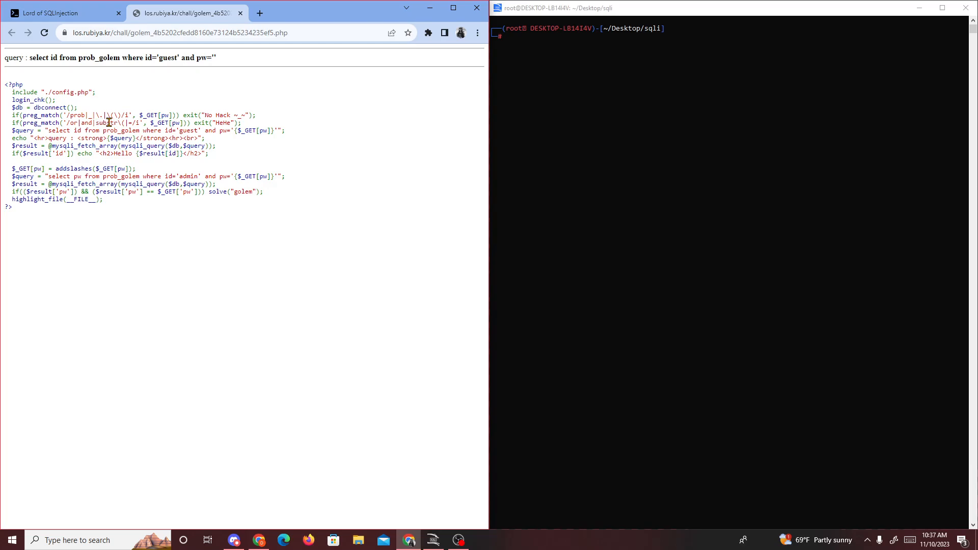
{"action": "double_click", "coordinate": [106, 122]}
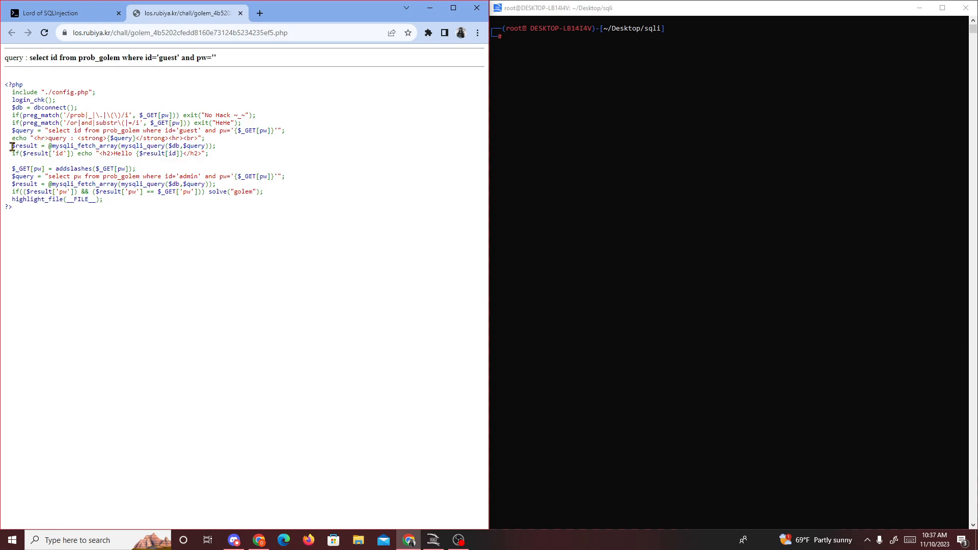
{"action": "mouse_move", "coordinate": [54, 171]}
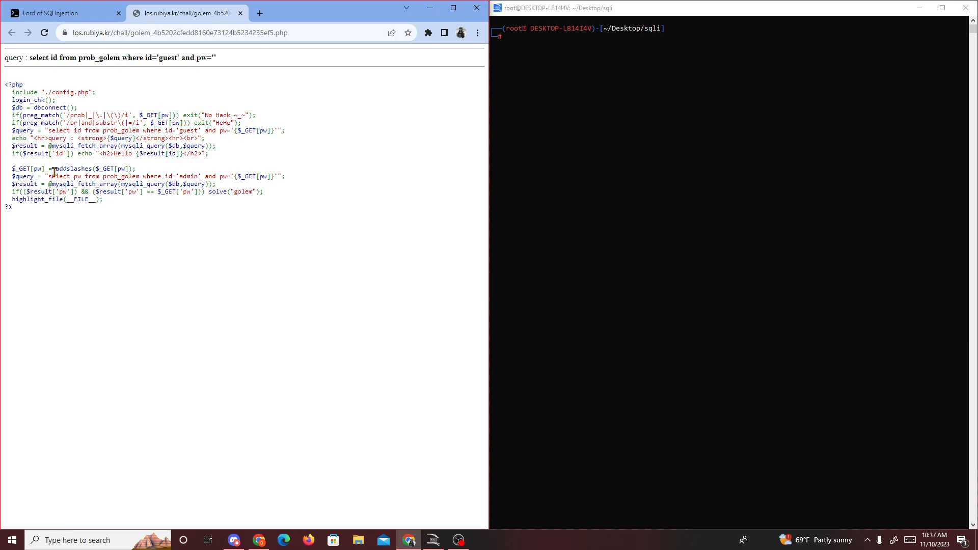
{"action": "double_click", "coordinate": [73, 168]}
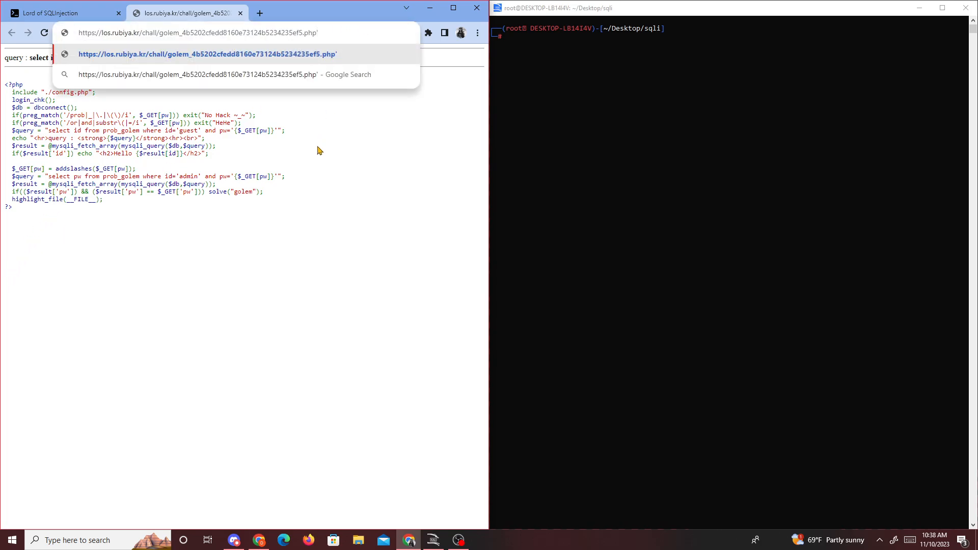
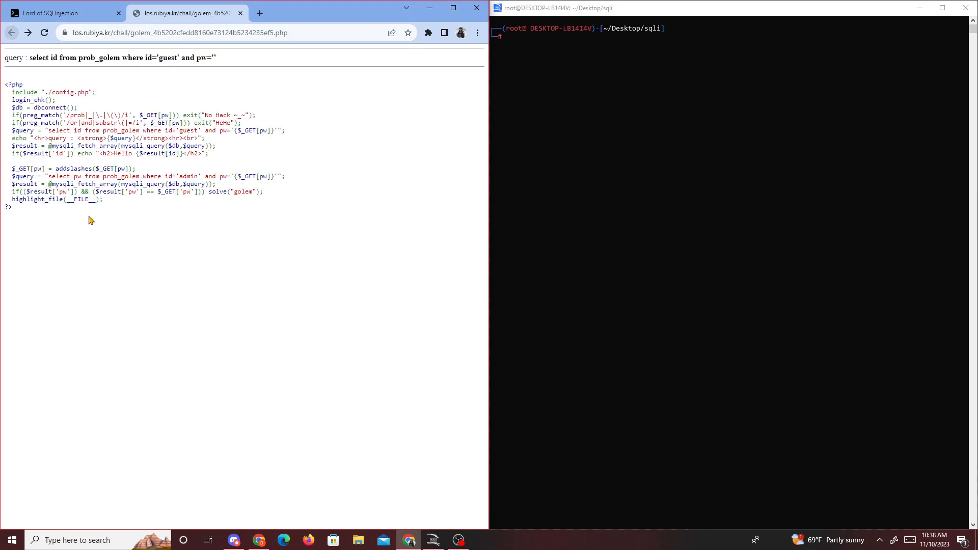
- Build the pw payload in the URL as ' || id like 'admin' && substring(pw,1,1) like, avoiding the filtered keywords
{"action": "double_click", "coordinate": [73, 122]}
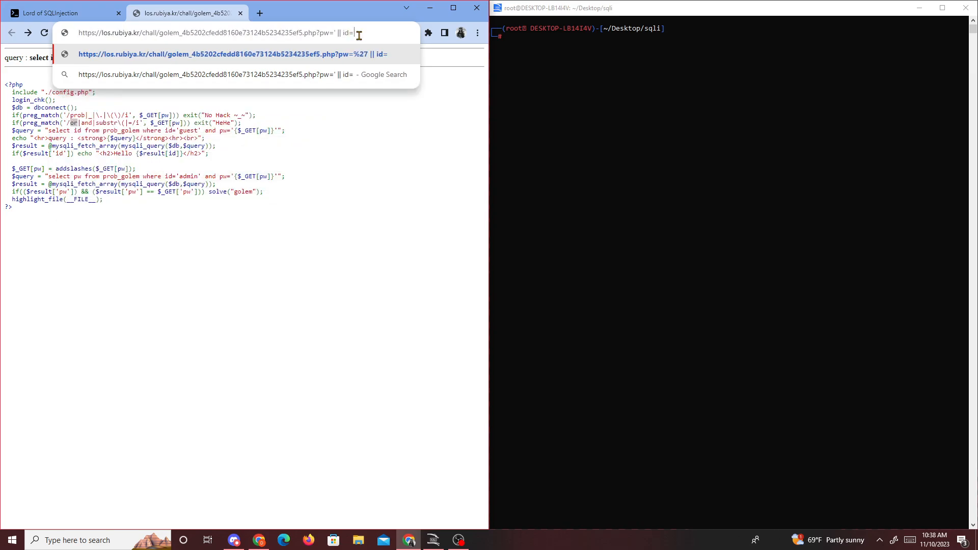
{"action": "type", "text": "admin"}
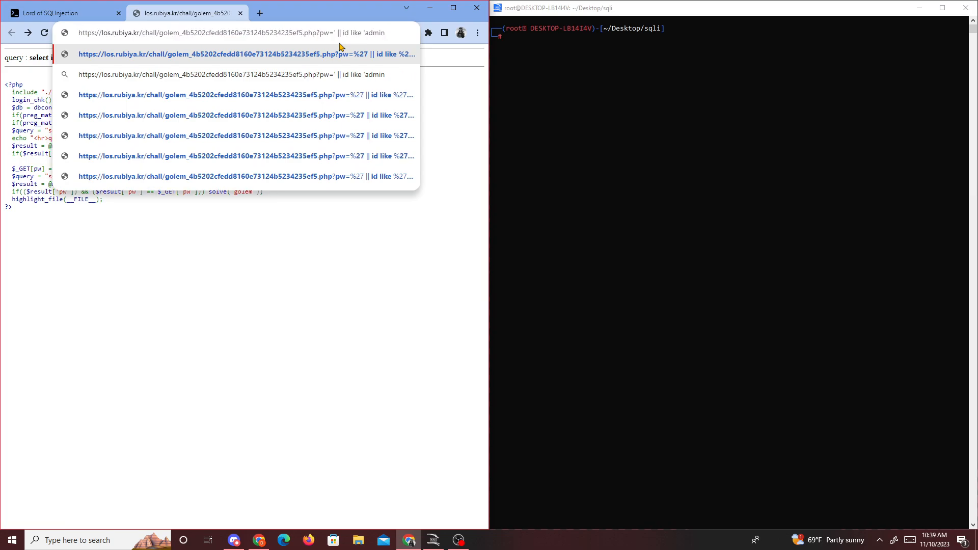
{"action": "type", "text": "&& substring(pw,1,1) like"}
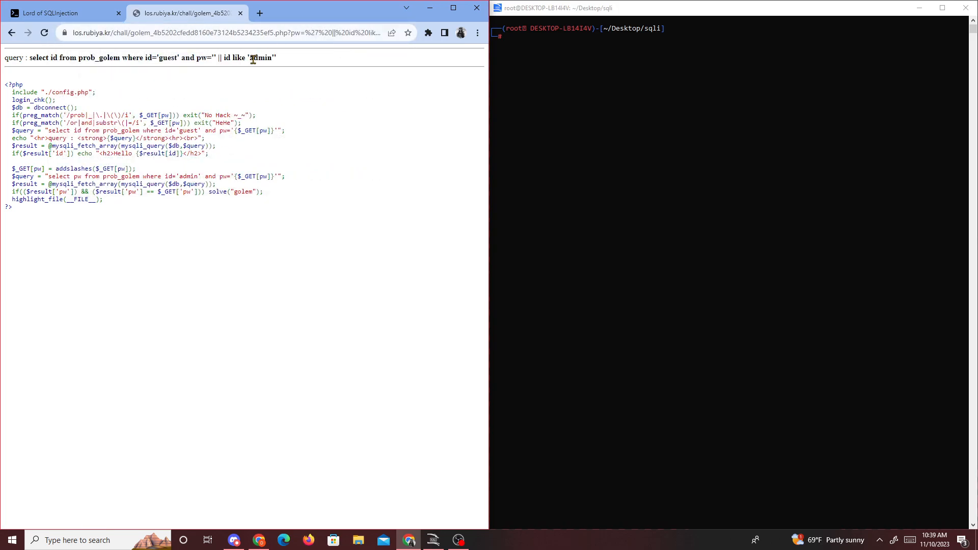
- Close the payload with a -- - comment so golem greets Hello admin, then list the sqli scripts folder
{"action": "left_click", "coordinate": [231, 33]}
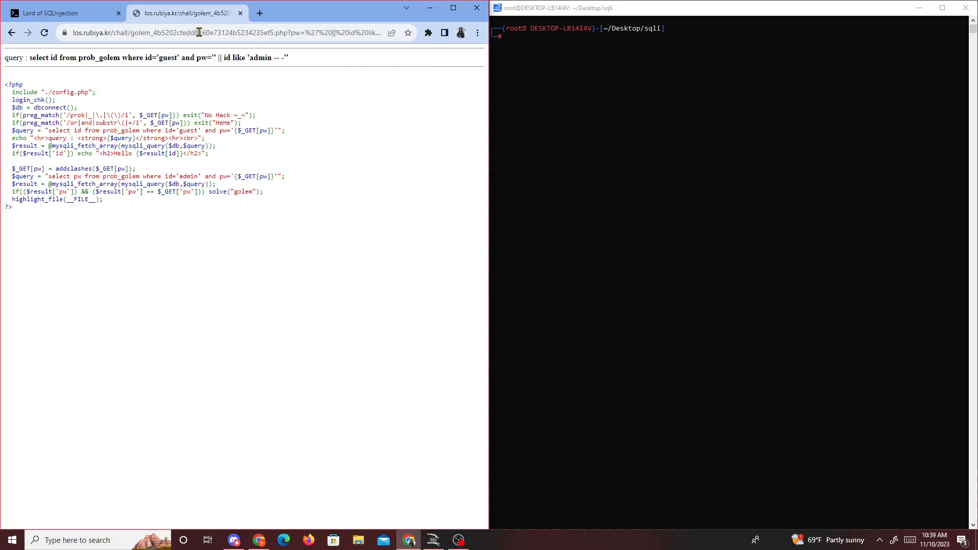
{"action": "left_click", "coordinate": [199, 33]}
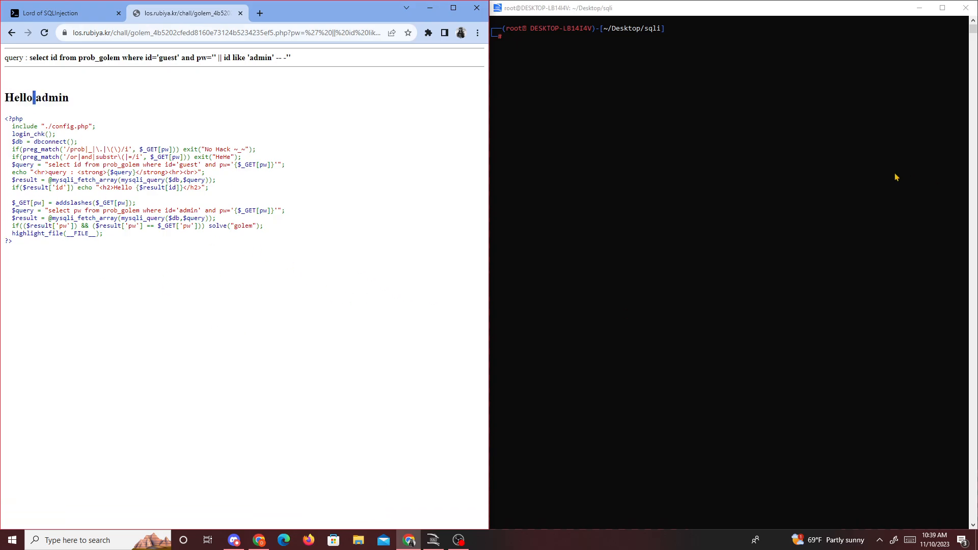
{"action": "type", "text": "ls"}
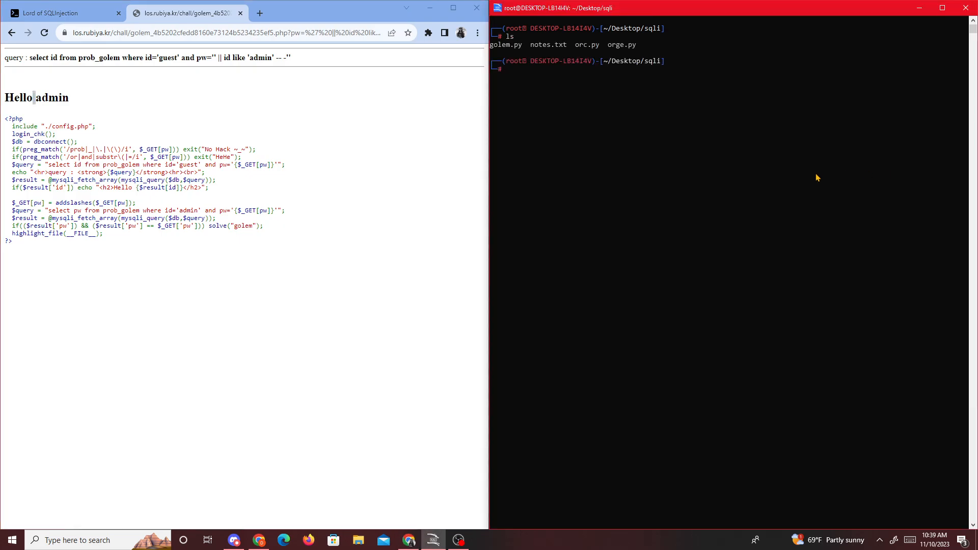
- Print orge.py with batcat in an enlarged terminal and read through its blind-injection loop
{"action": "type", "text": "h"}
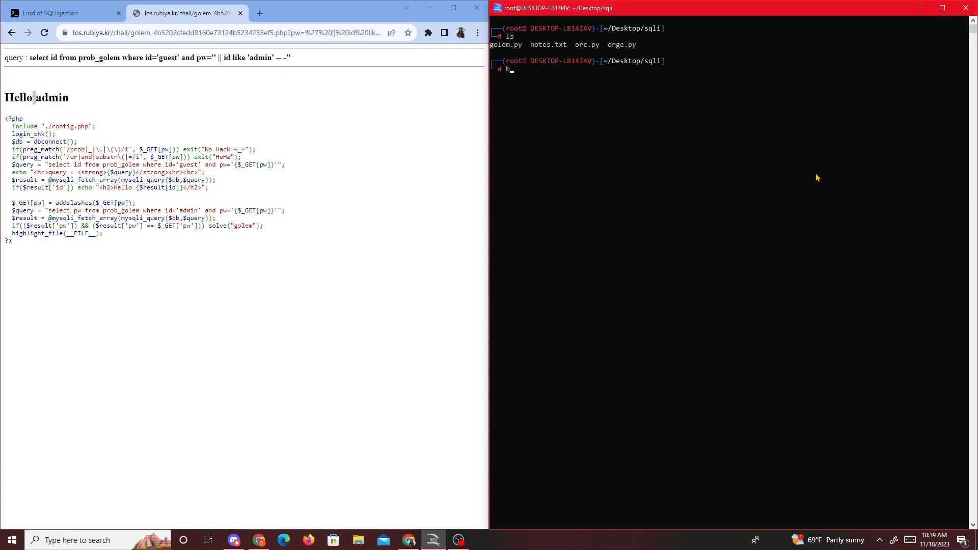
{"action": "type", "text": "atcat"}
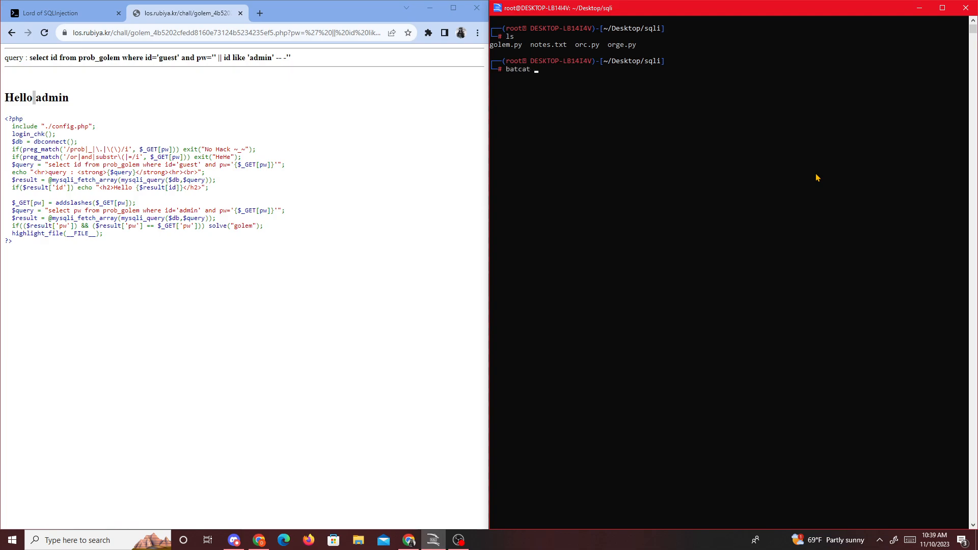
{"action": "type", "text": "orge.py"}
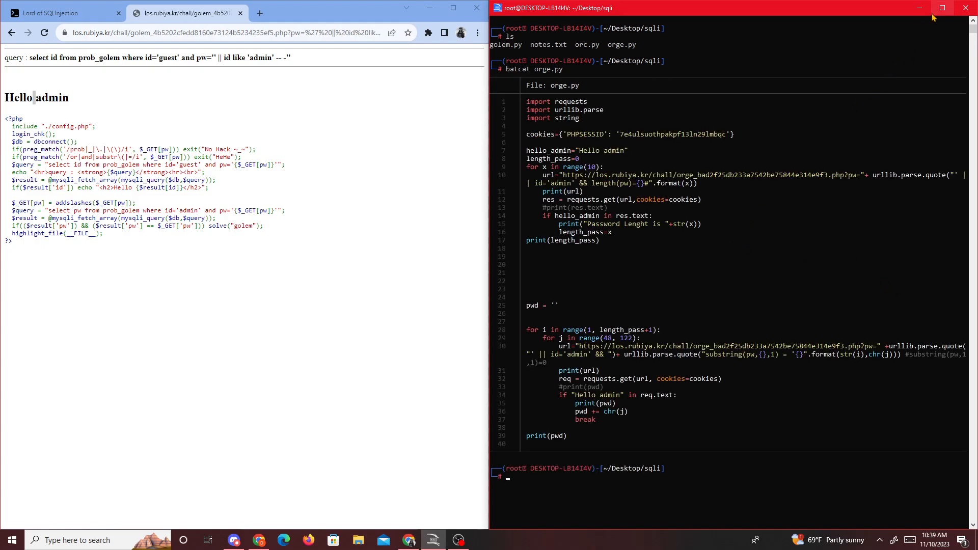
{"action": "left_click", "coordinate": [942, 7]}
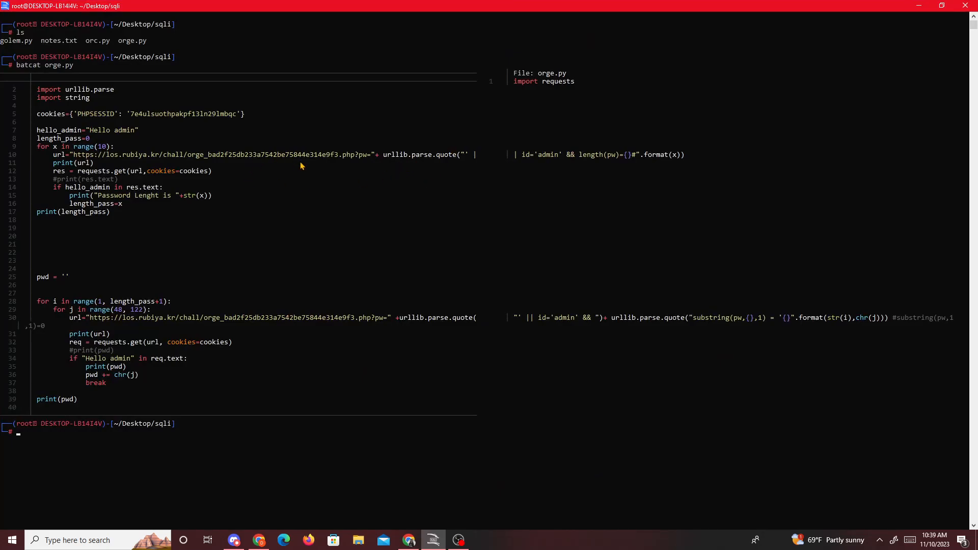
{"action": "mouse_move", "coordinate": [464, 163]}
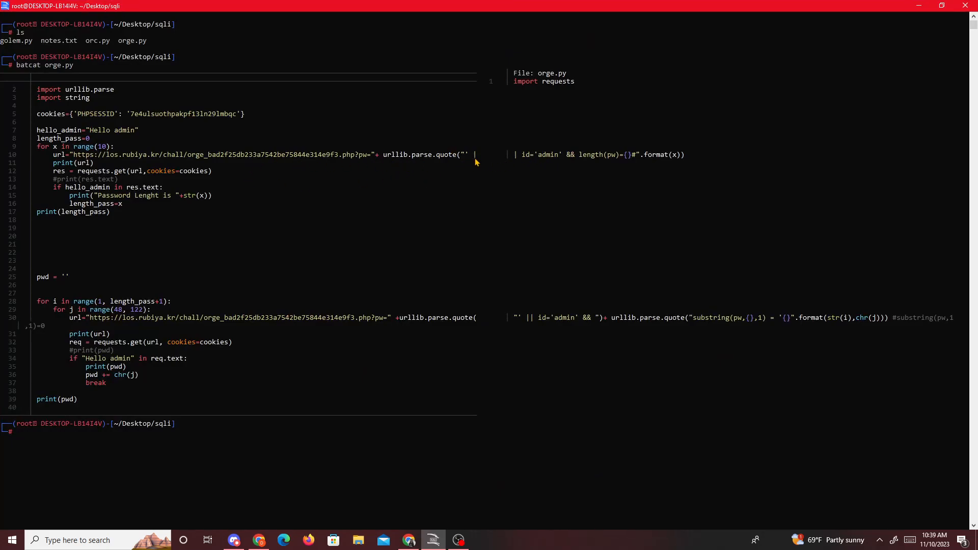
{"action": "scroll", "scroll_direction": "down", "scroll_amount": 3}
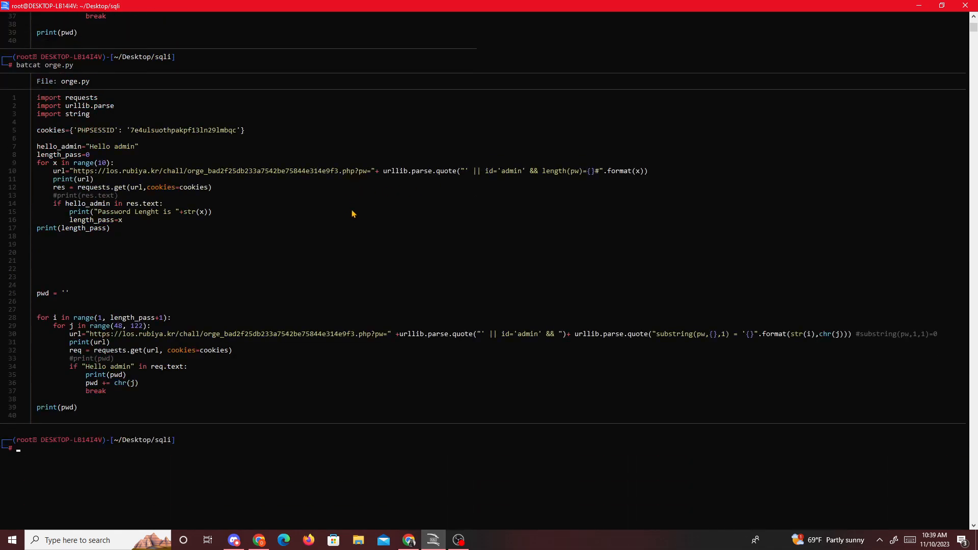
{"action": "mouse_move", "coordinate": [495, 173]}
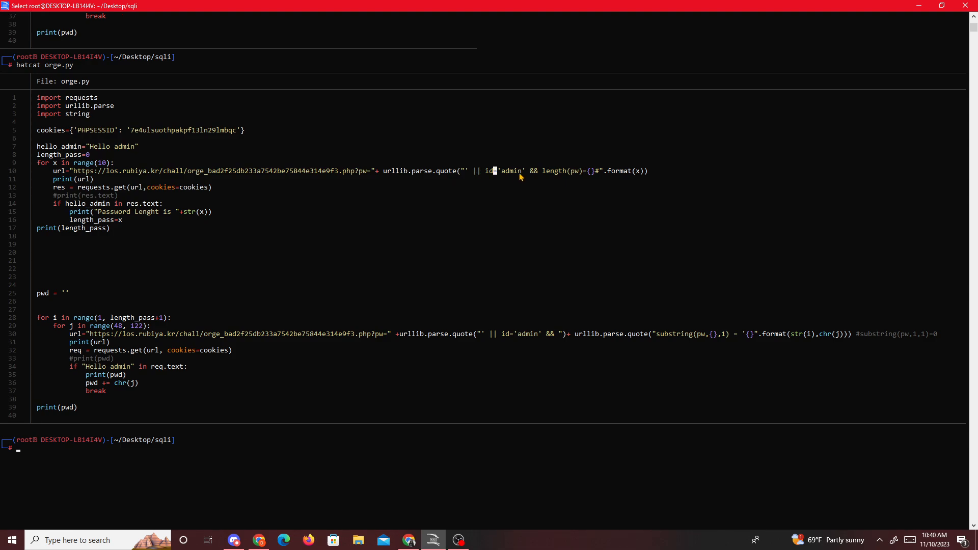
{"action": "mouse_move", "coordinate": [585, 174]}
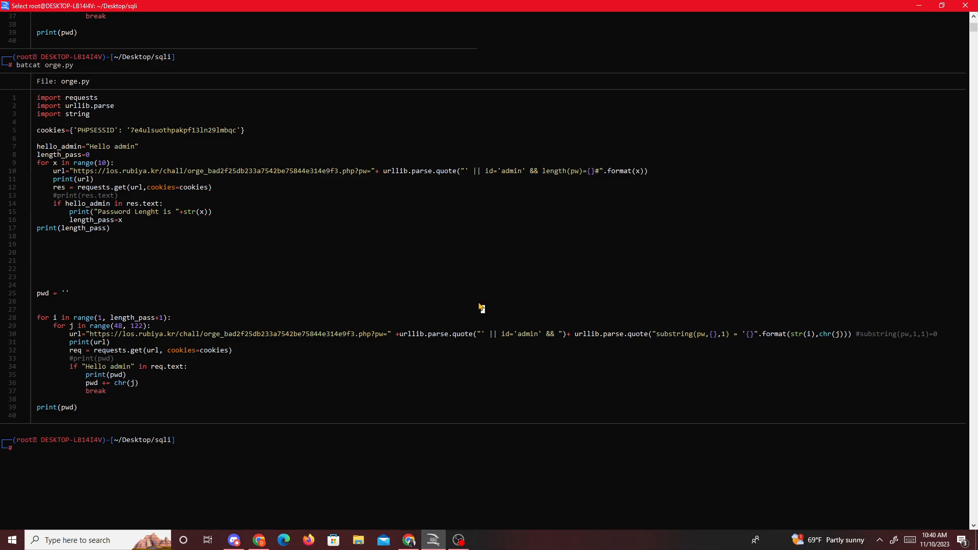
- Print notes.txt with batcat to show the golem keyword substitutions
{"action": "type", "text": "batcat notes.txt"}
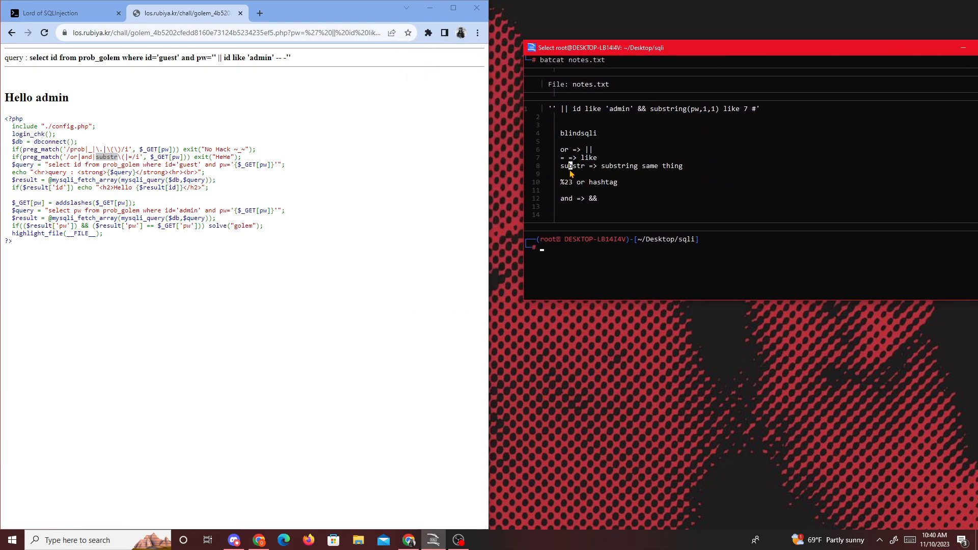
{"action": "mouse_move", "coordinate": [603, 172]}
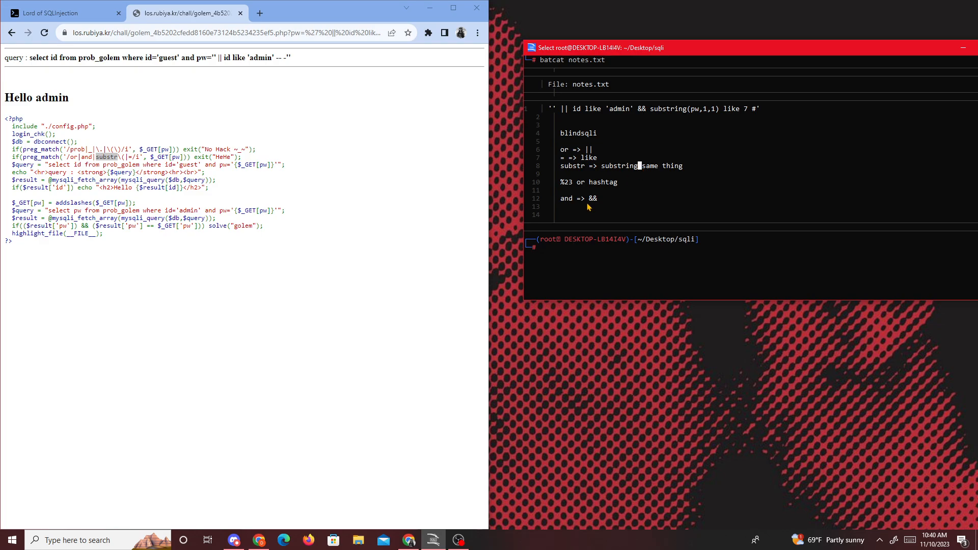
- Highlight the substring note and restore the terminal to full screen
{"action": "double_click", "coordinate": [603, 181]}
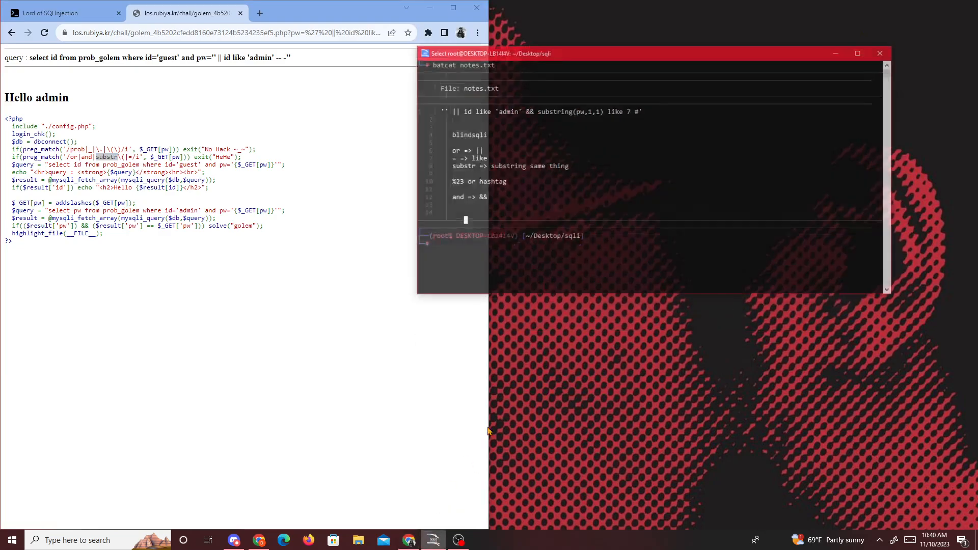
{"action": "left_click", "coordinate": [857, 53]}
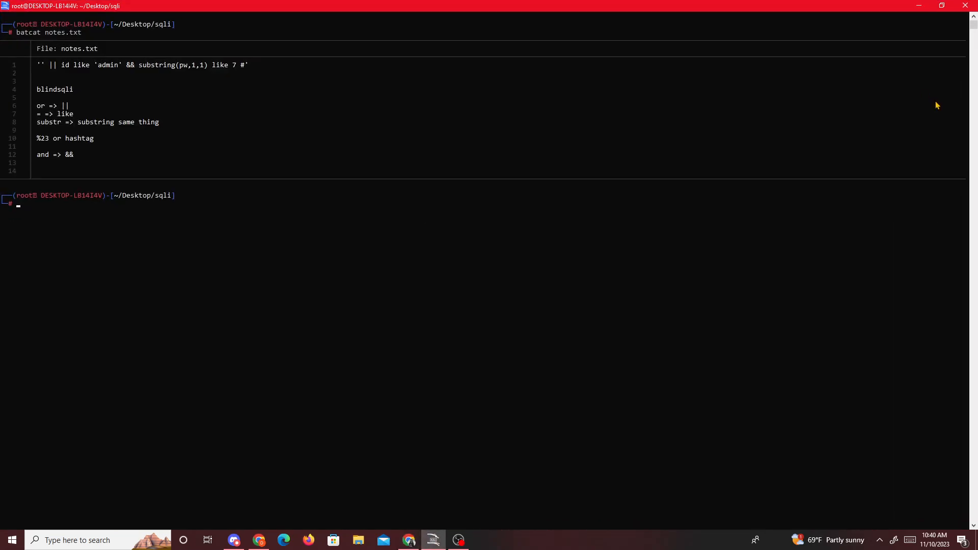
- Clear the screen and batcat orge.py again, picking out its substring call to adapt for golem
{"action": "type", "text": "batcat notes"}
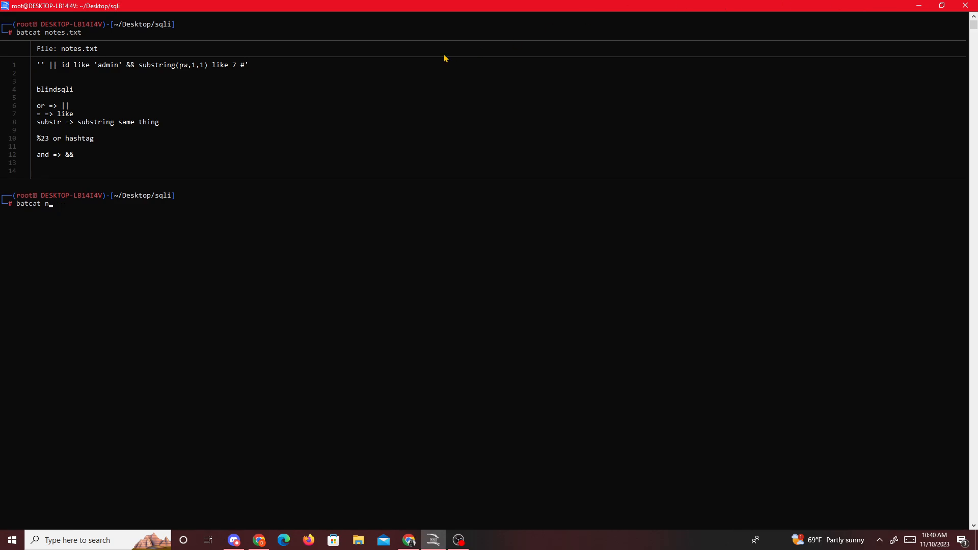
{"action": "type", "text": "clear"}
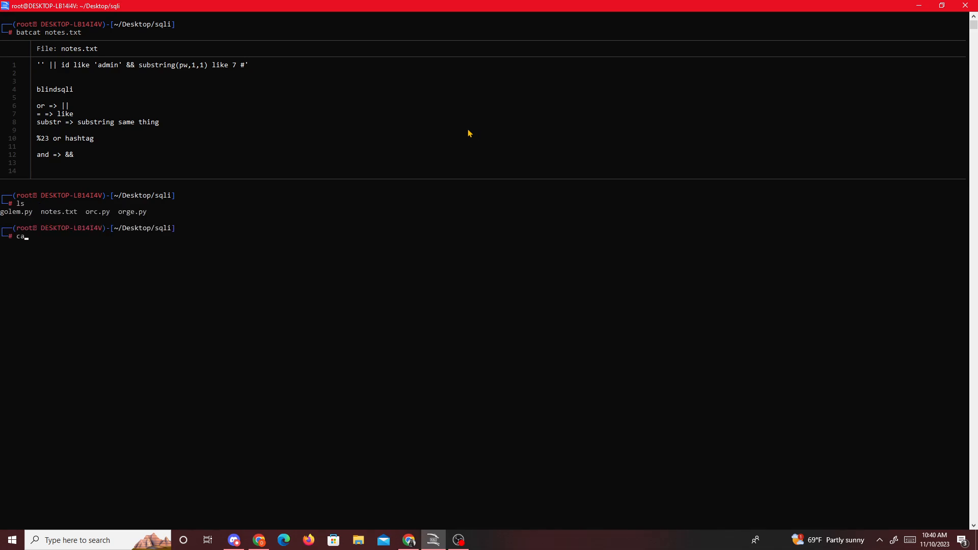
{"action": "type", "text": "batcat orge.py"}
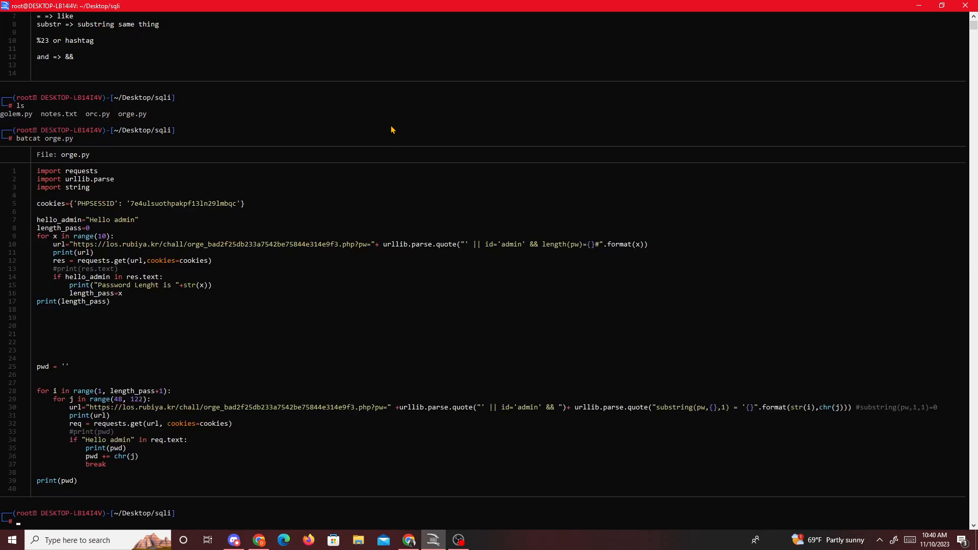
{"action": "mouse_move", "coordinate": [574, 245]}
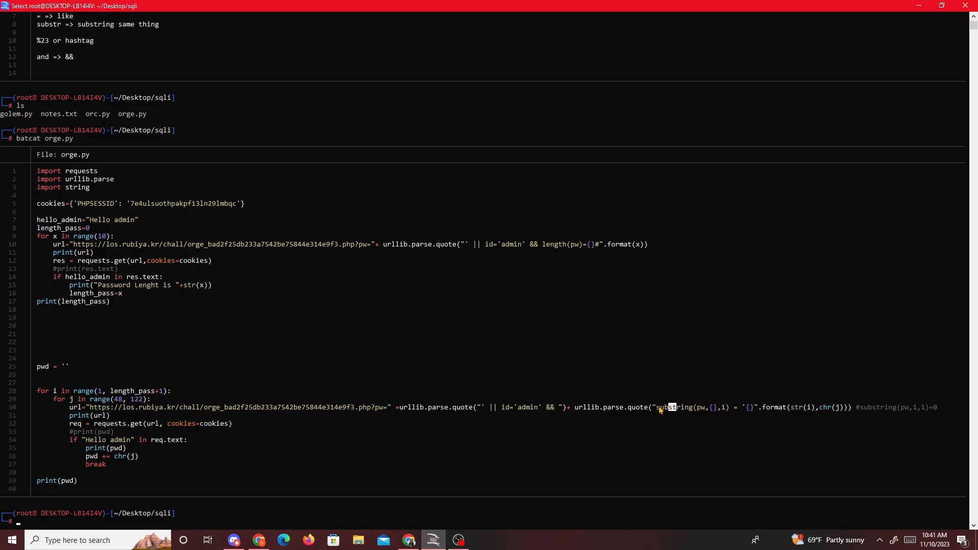
{"action": "double_click", "coordinate": [674, 408]}
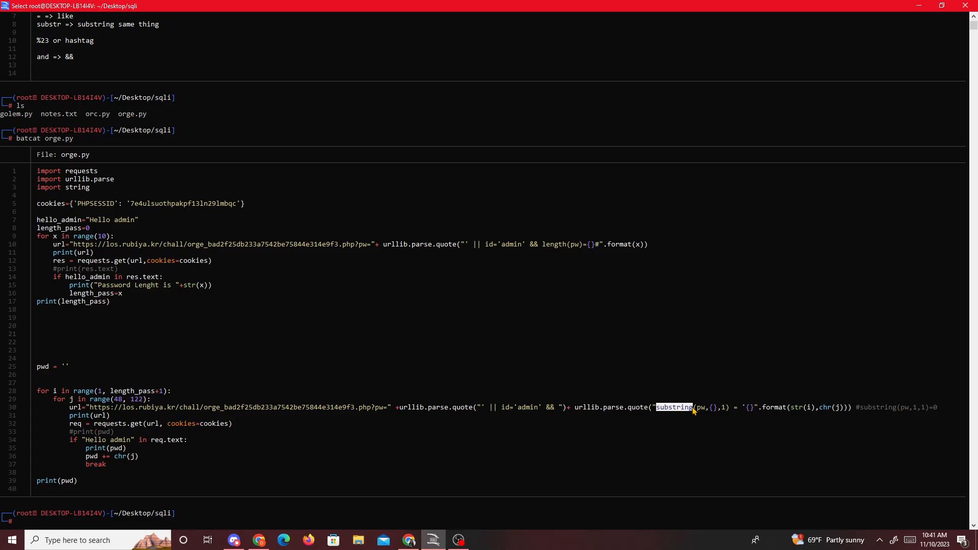
{"action": "mouse_move", "coordinate": [680, 417]}
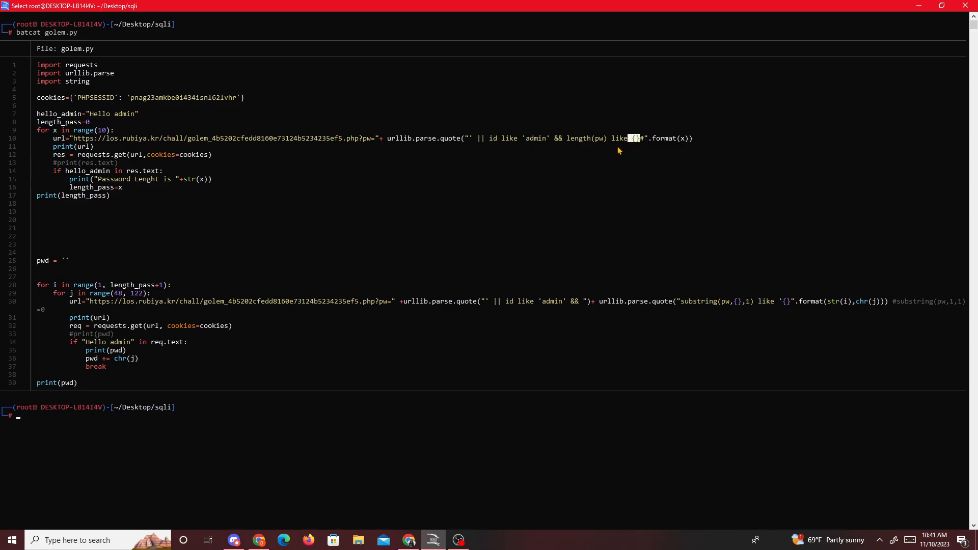
- Point out the length placeholder after like in golem.py, then minimize the terminal for the browser
{"action": "double_click", "coordinate": [583, 137]}
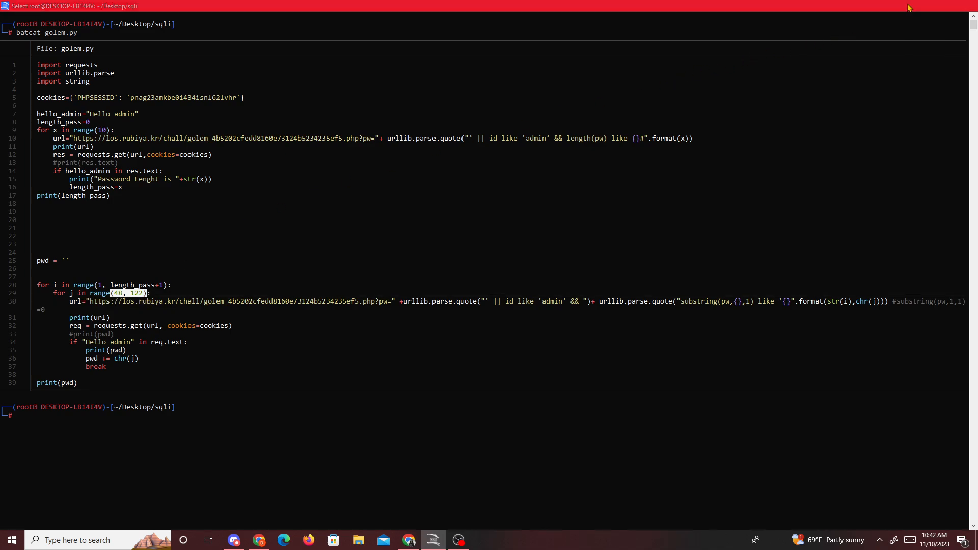
{"action": "left_click", "coordinate": [410, 540]}
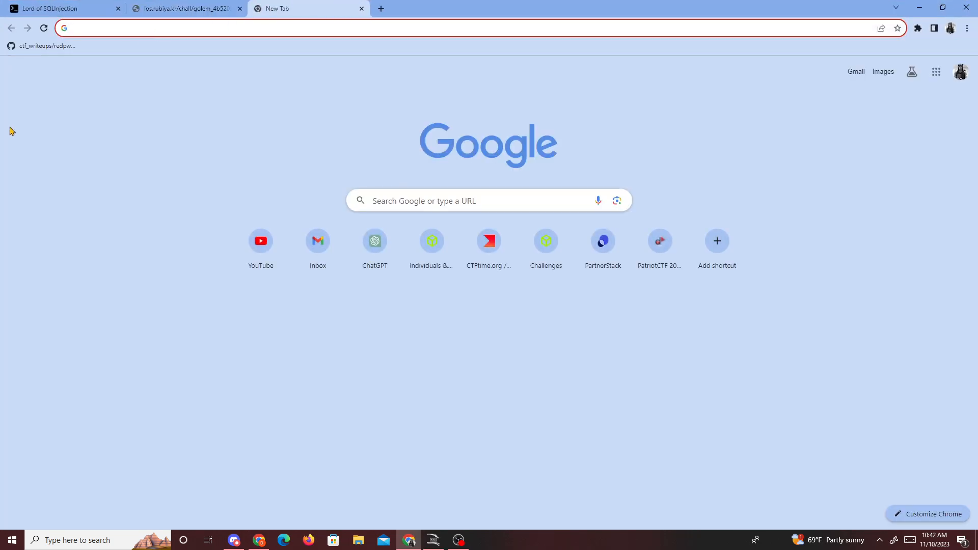
- Search 'ascii table', check a character code on asciitable.com, then bring the terminal back
{"action": "type", "text": "ascci t"}
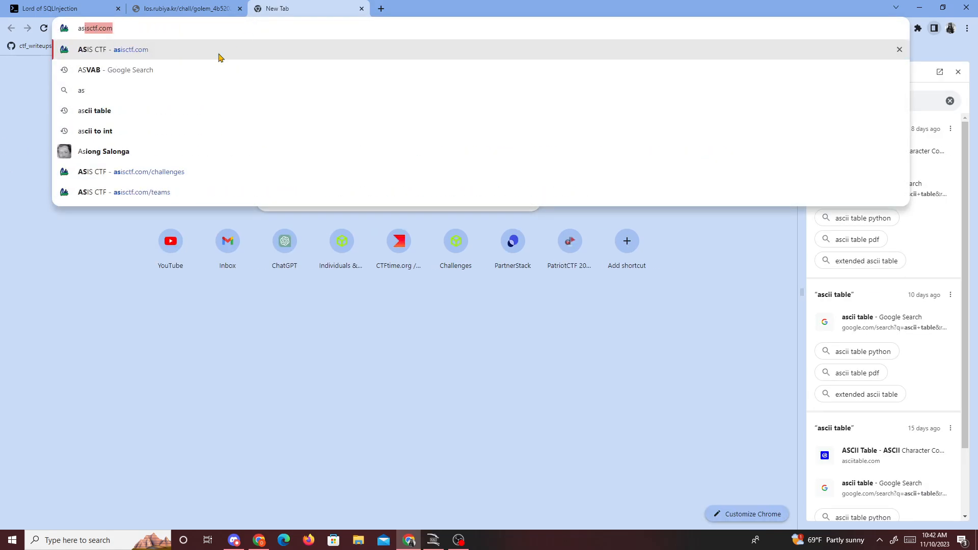
{"action": "type", "text": "asci table"}
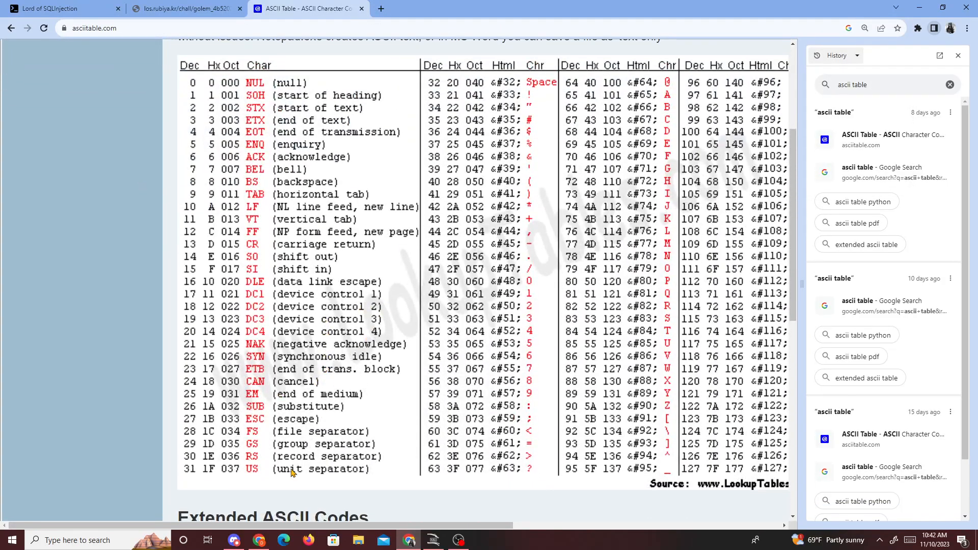
{"action": "mouse_move", "coordinate": [435, 287]}
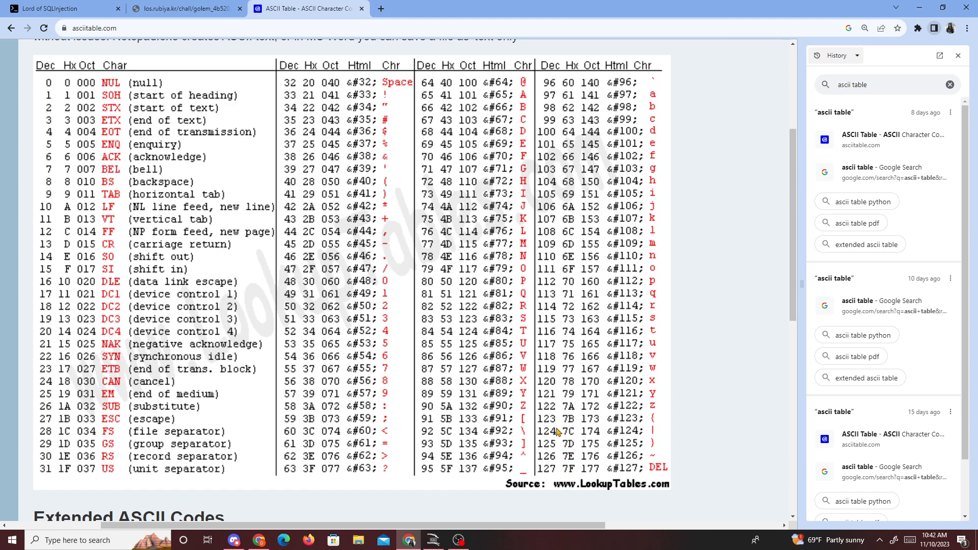
{"action": "double_click", "coordinate": [100, 515]}
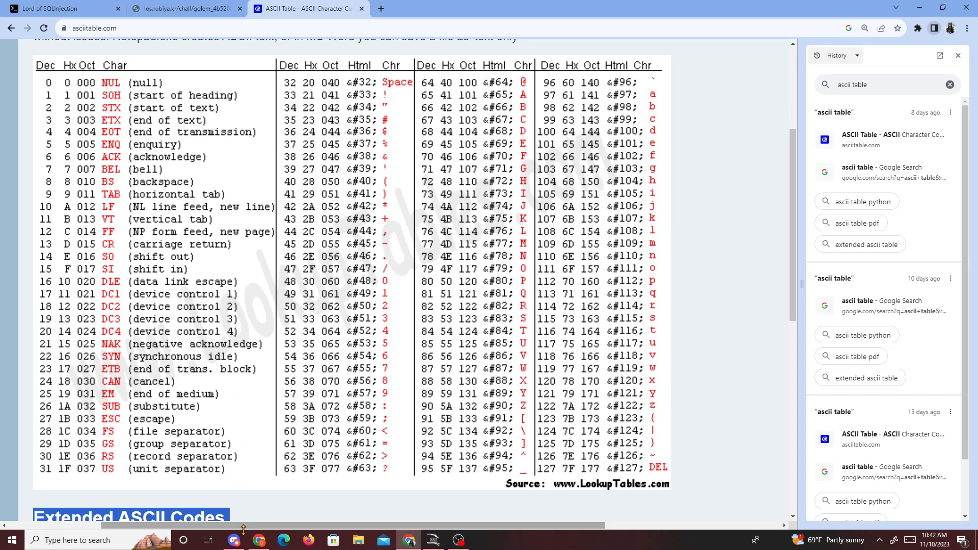
{"action": "left_click", "coordinate": [432, 541]}
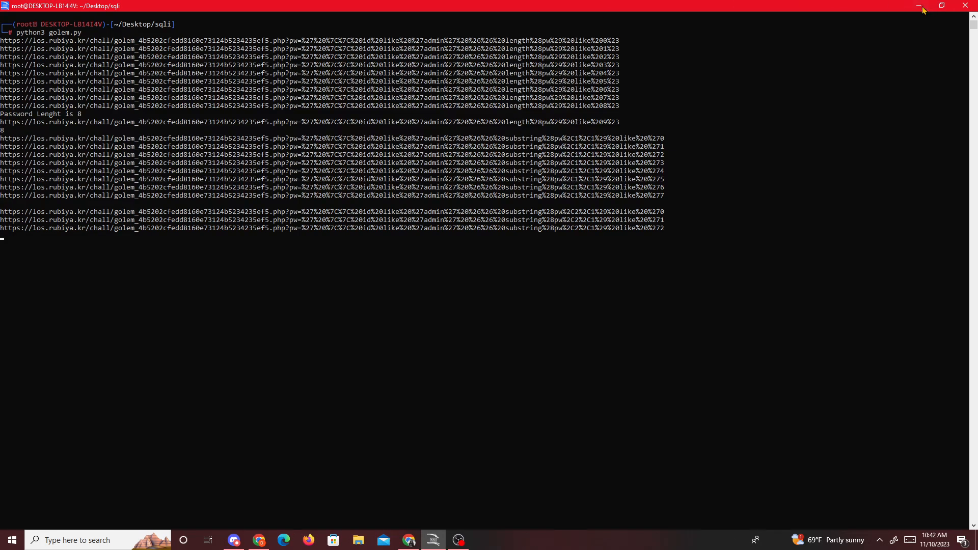
- After golem.py reports password length 8, minimize the terminal to check the challenge page
{"action": "left_click", "coordinate": [407, 541]}
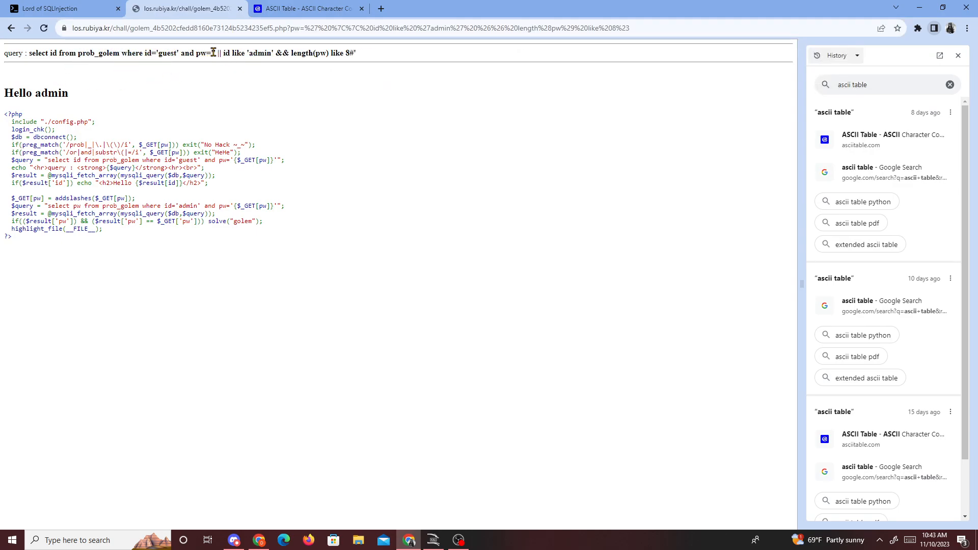
- Point out the id like 'admin' and length like 8 conditions echoed in the golem query
{"action": "left_click_drag", "start_coordinate": [228, 52], "coordinate": [350, 52]}
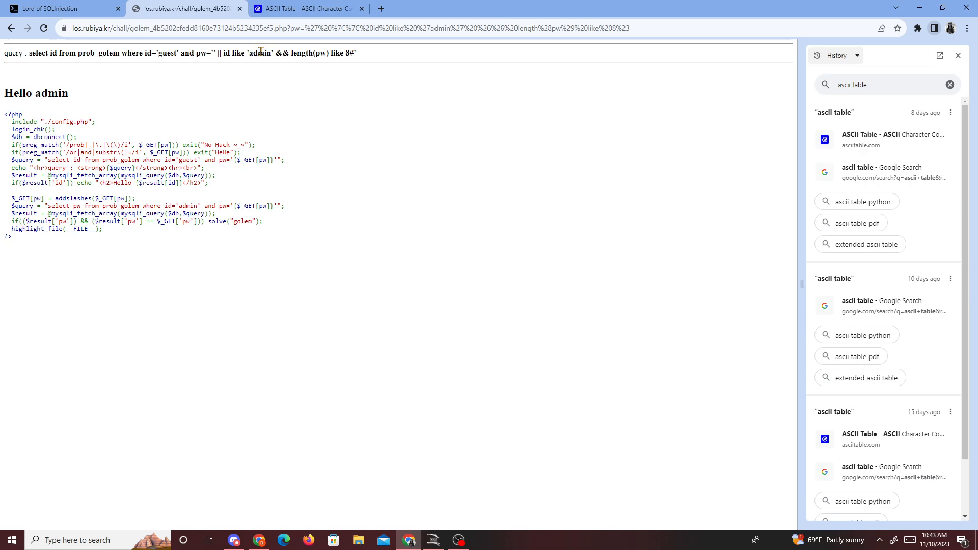
{"action": "double_click", "coordinate": [260, 51]}
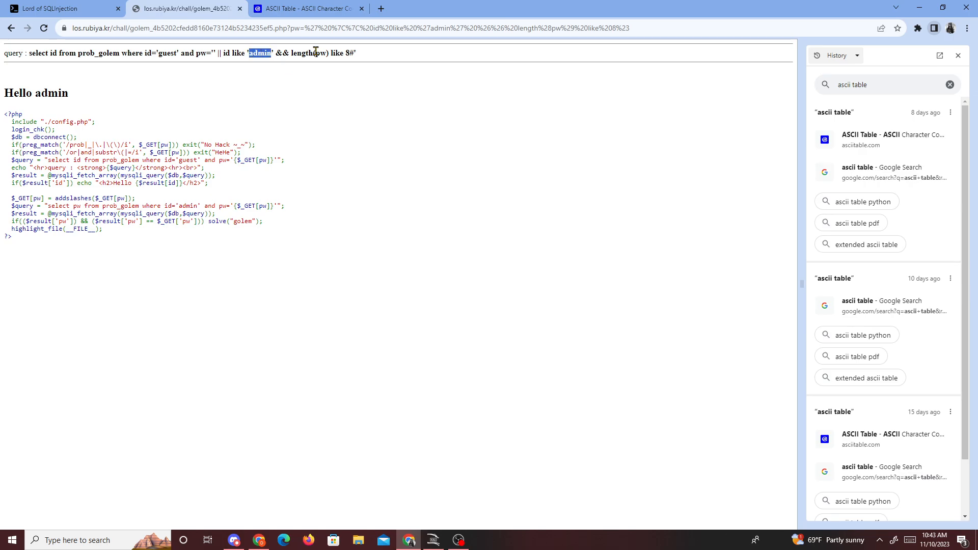
{"action": "double_click", "coordinate": [302, 53]}
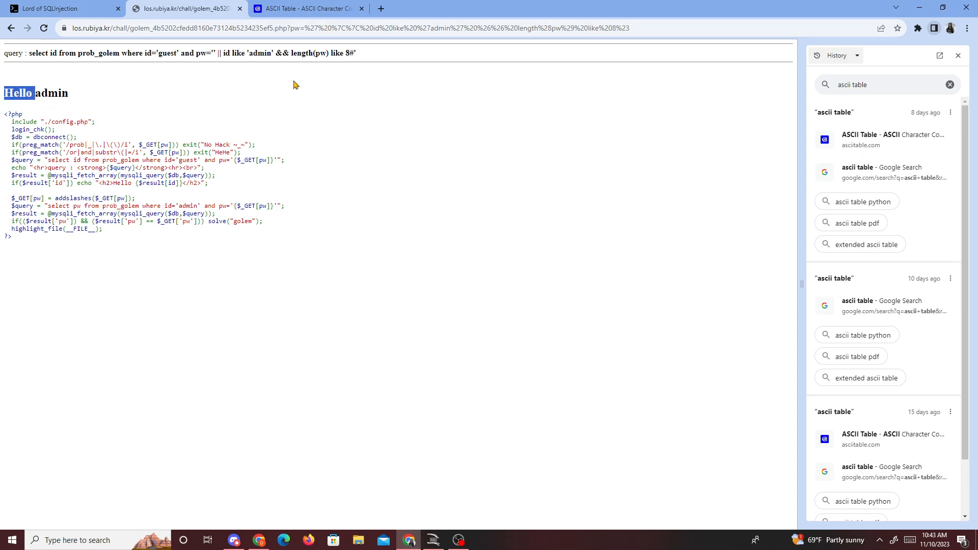
{"action": "left_click", "coordinate": [432, 541]}
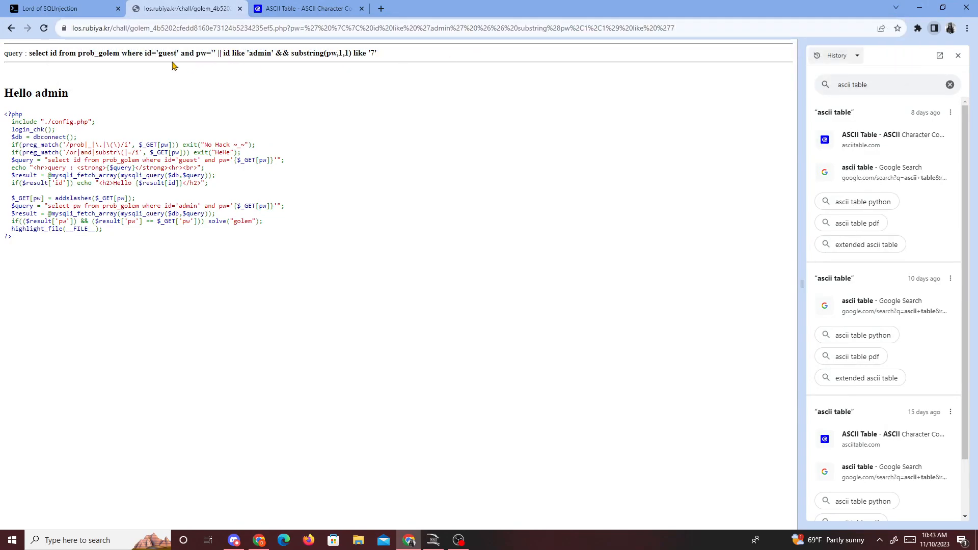
- Submit substring(pw,1,1) like '7' and confirm Hello admin for first character 7
{"action": "left_click_drag", "start_coordinate": [141, 53], "coordinate": [212, 53]}
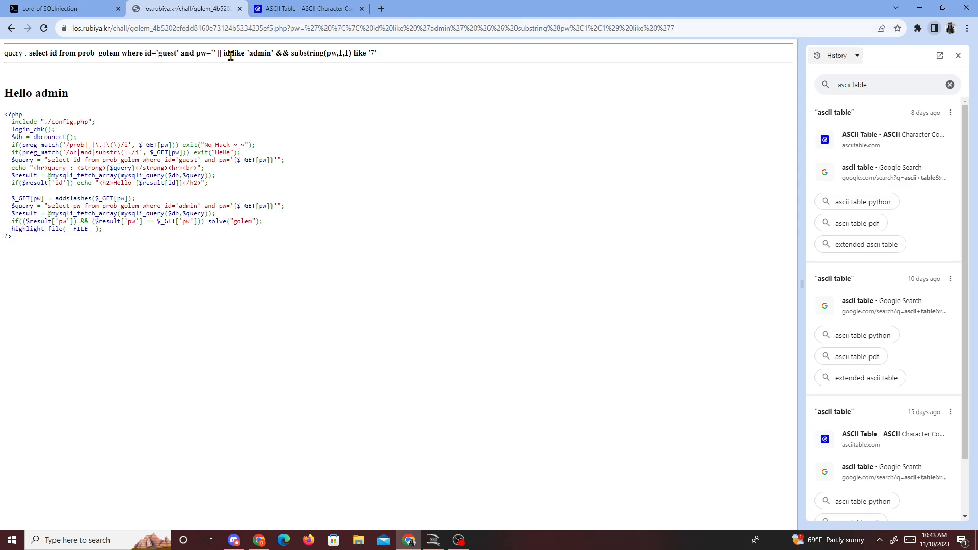
{"action": "double_click", "coordinate": [307, 53]}
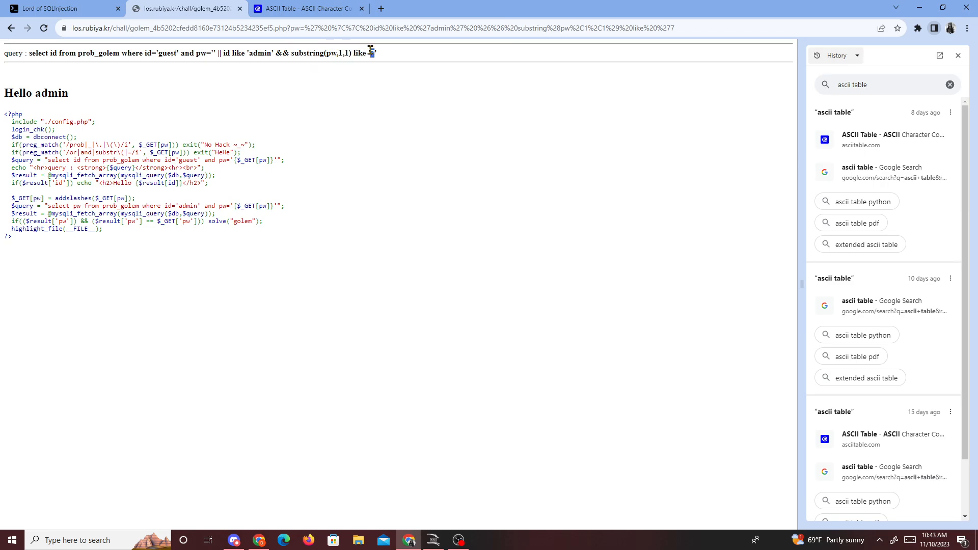
{"action": "double_click", "coordinate": [21, 92]}
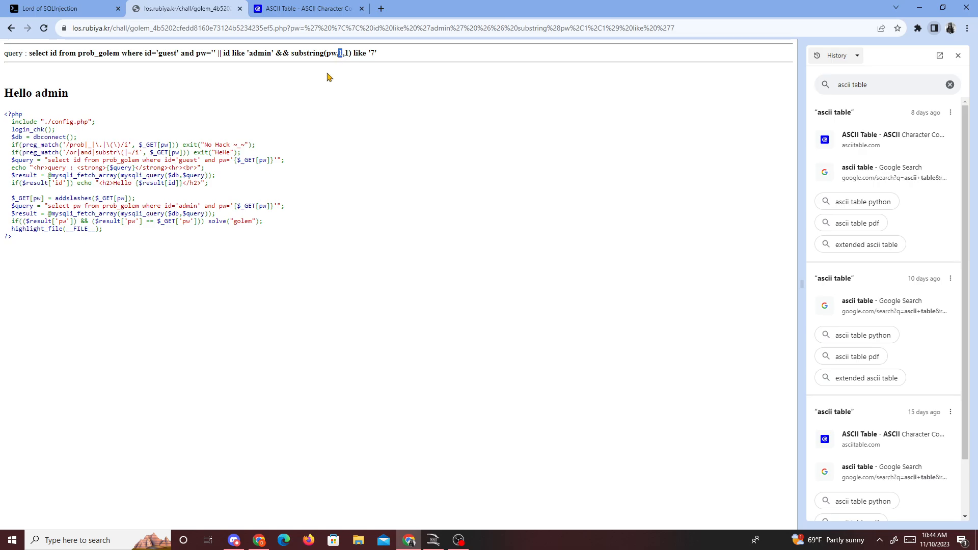
{"action": "mouse_move", "coordinate": [327, 101]}
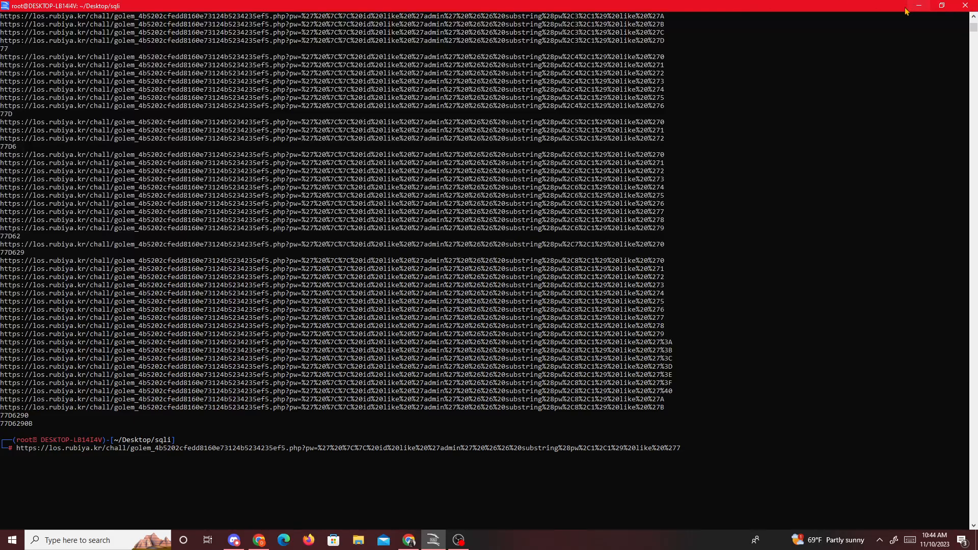
{"action": "left_click", "coordinate": [408, 540]}
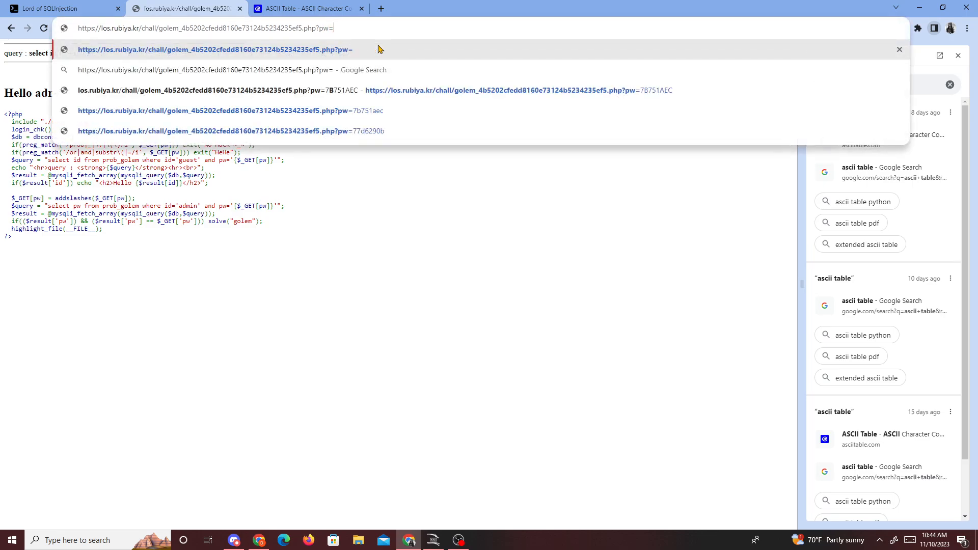
{"action": "left_click", "coordinate": [233, 131]}
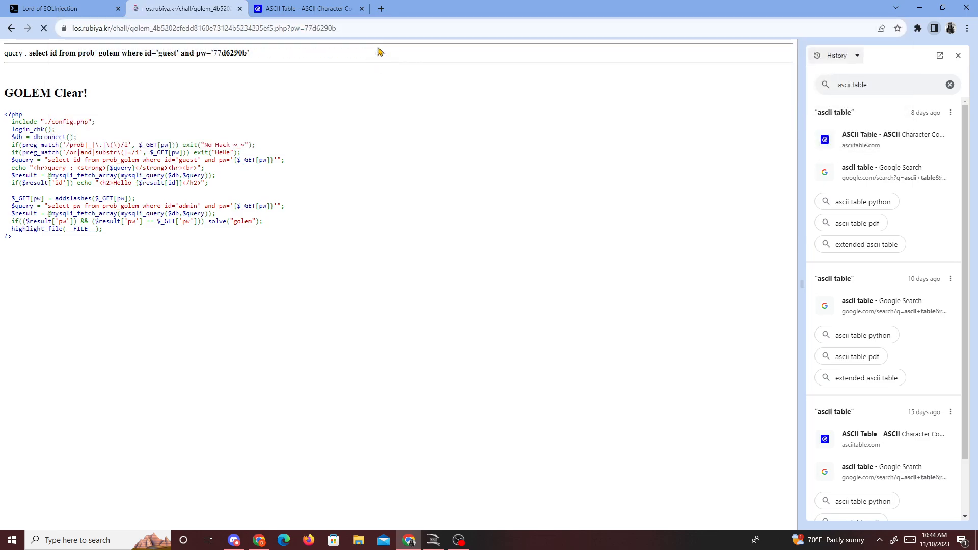
{"action": "double_click", "coordinate": [29, 93]}
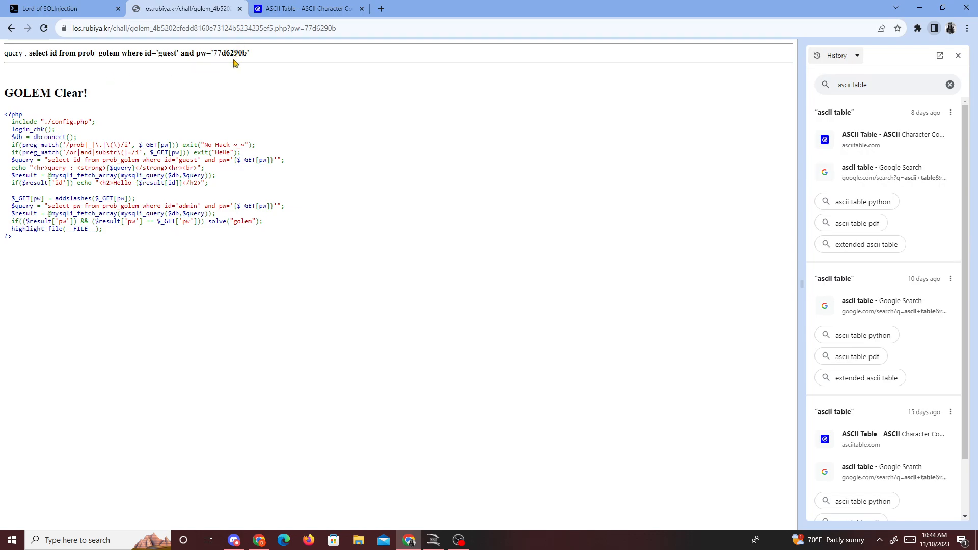
{"action": "mouse_move", "coordinate": [213, 74]}
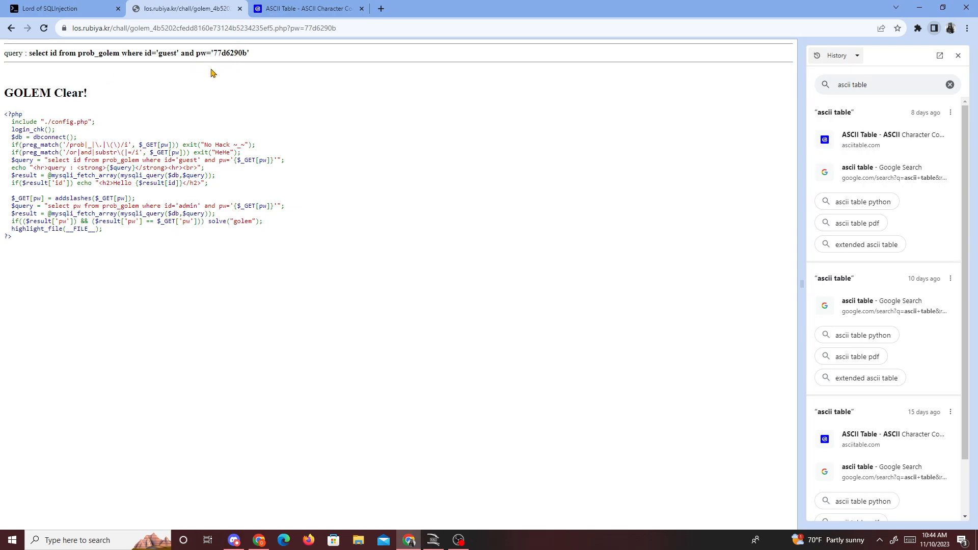
{"action": "mouse_move", "coordinate": [366, 166]}
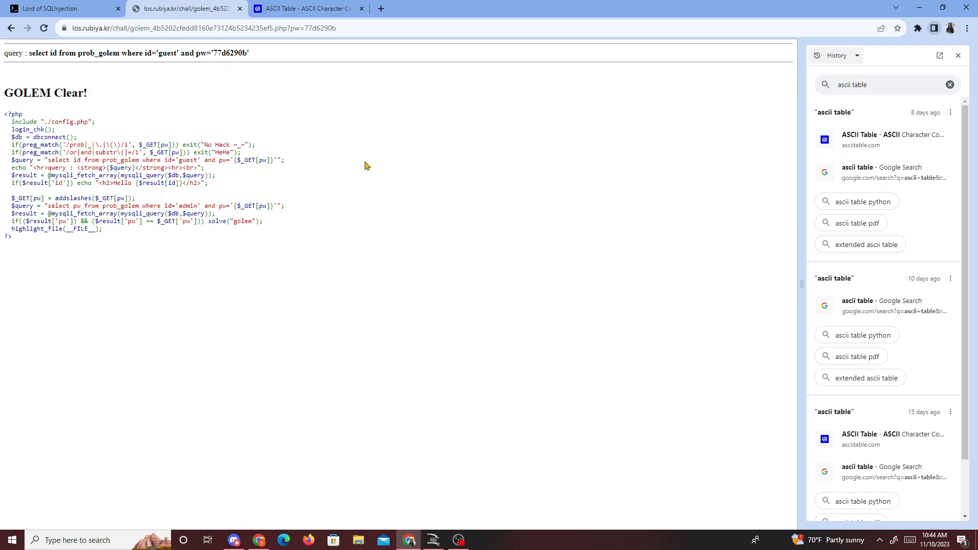
{"action": "left_click", "coordinate": [959, 55]}
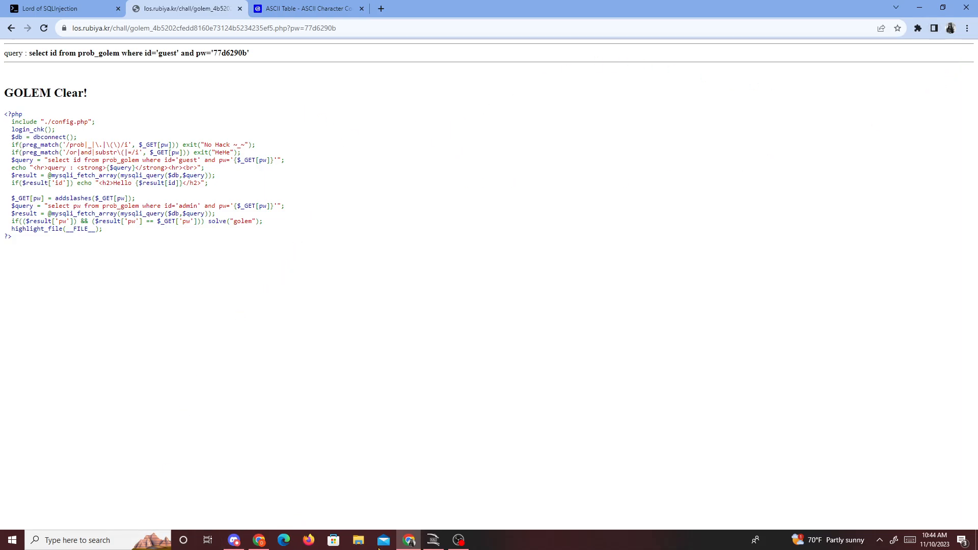
{"action": "left_click", "coordinate": [433, 540]}
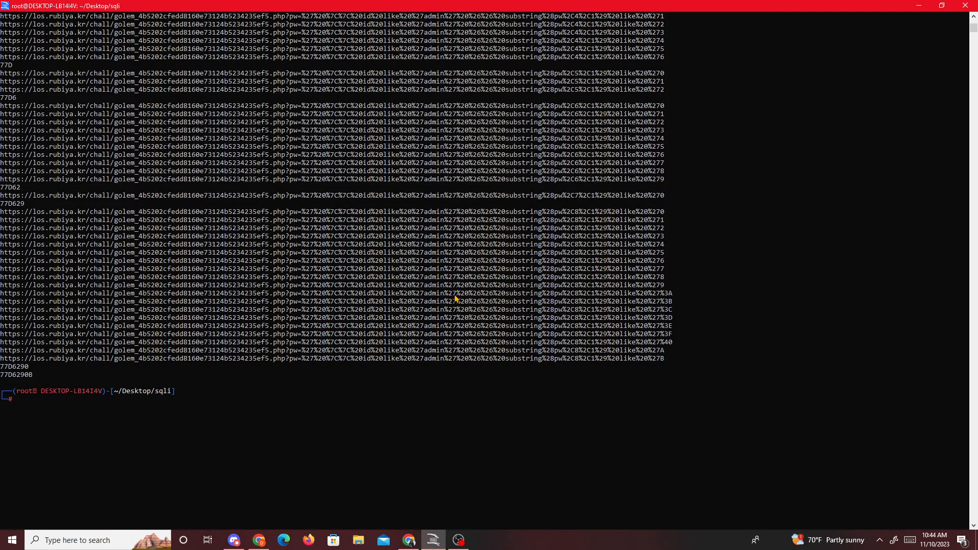
- Reprint golem.py and highlight its substring condition and id comparison lines
{"action": "type", "text": "clea"}
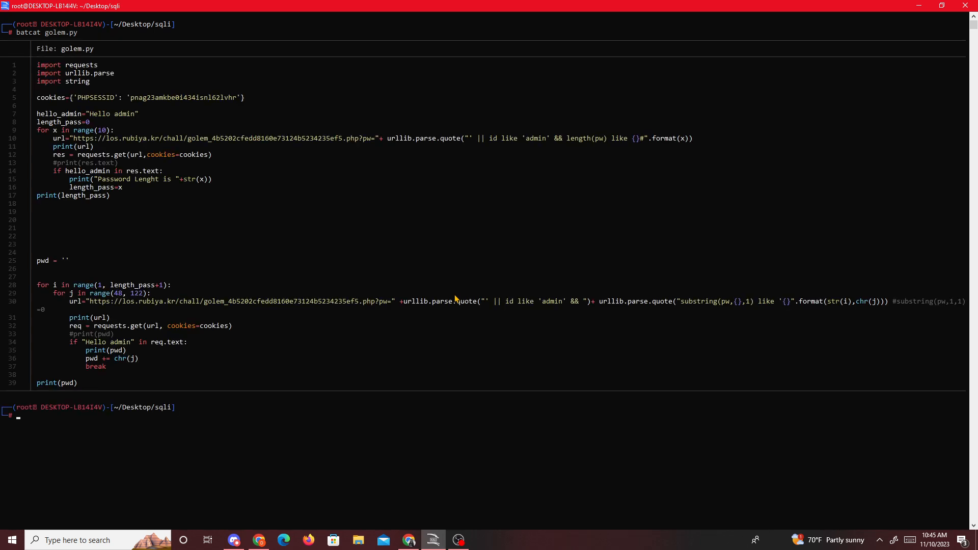
{"action": "double_click", "coordinate": [477, 138]}
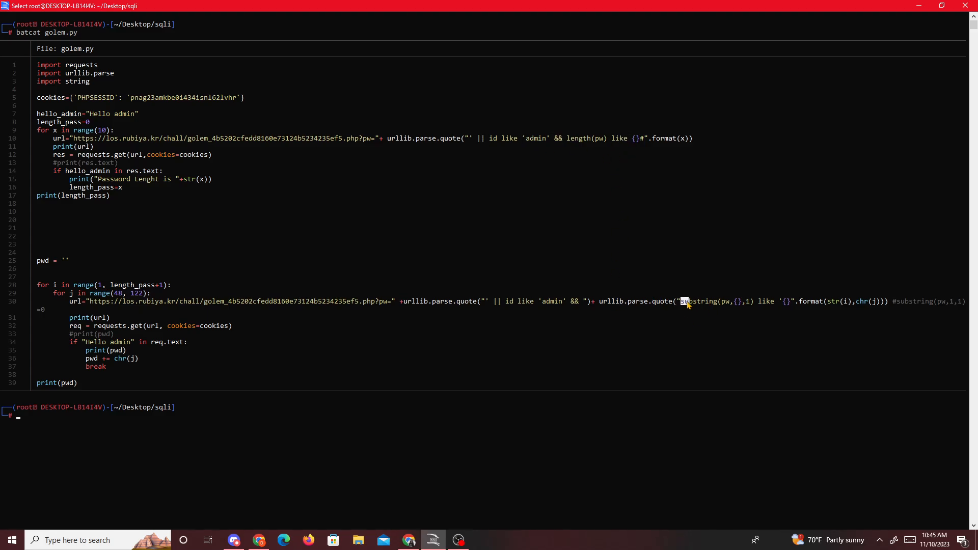
{"action": "double_click", "coordinate": [699, 302]}
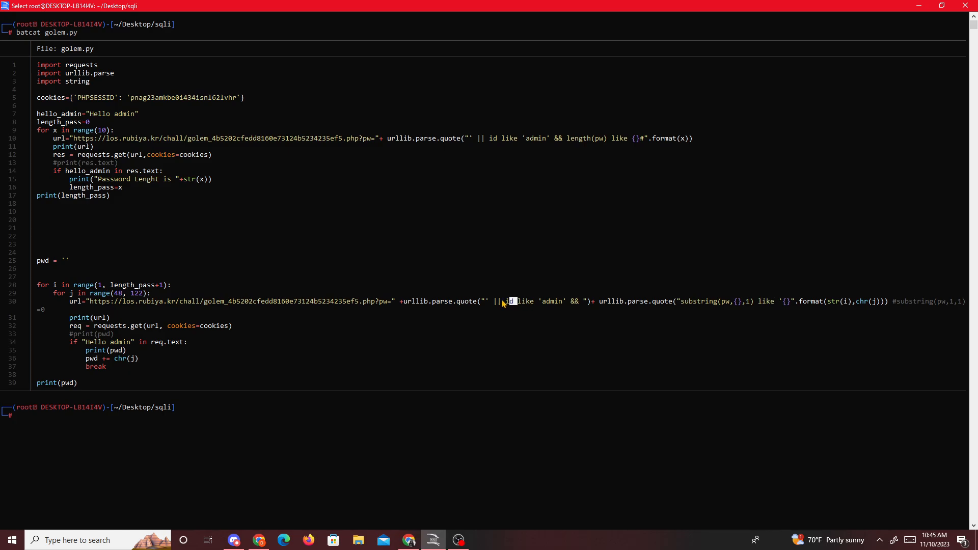
{"action": "mouse_move", "coordinate": [575, 305]}
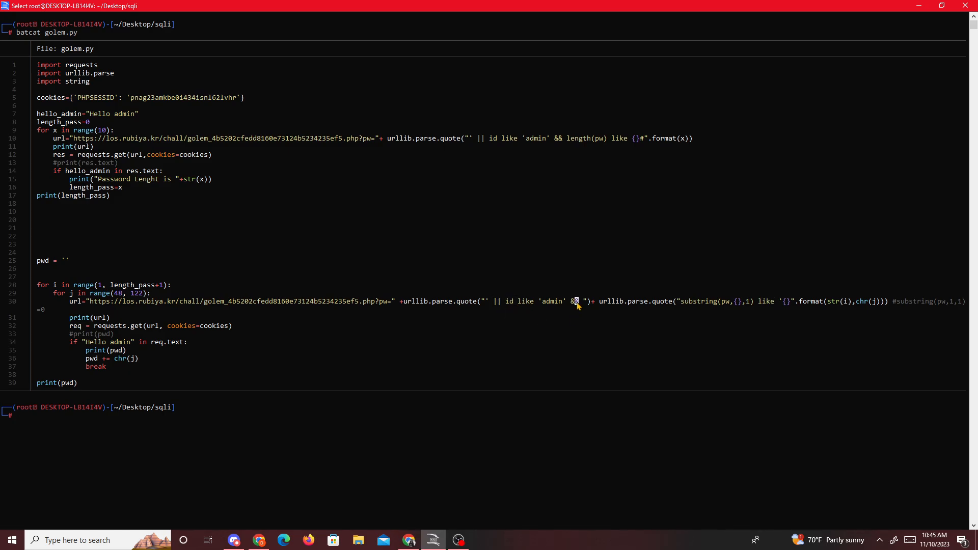
{"action": "type", "text": "cle"}
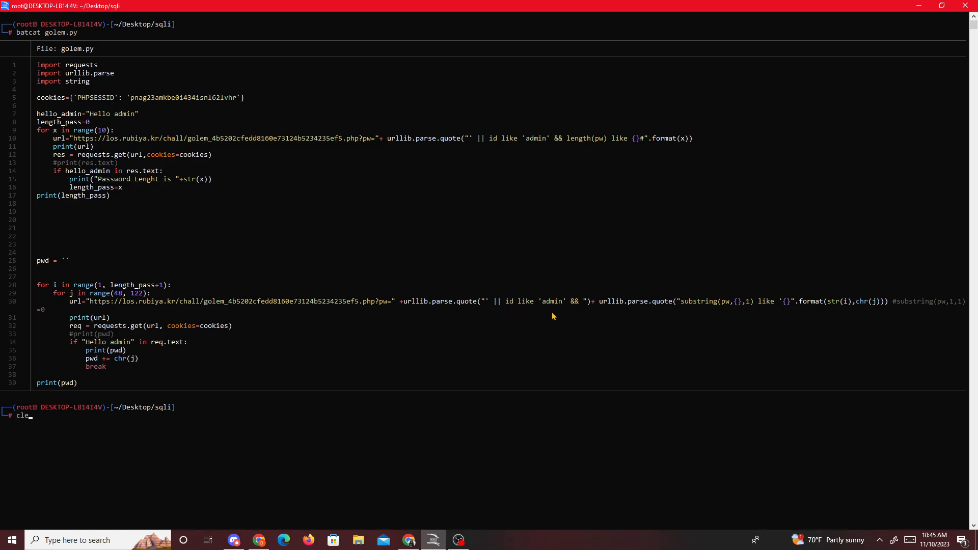
{"action": "left_click", "coordinate": [410, 540]}
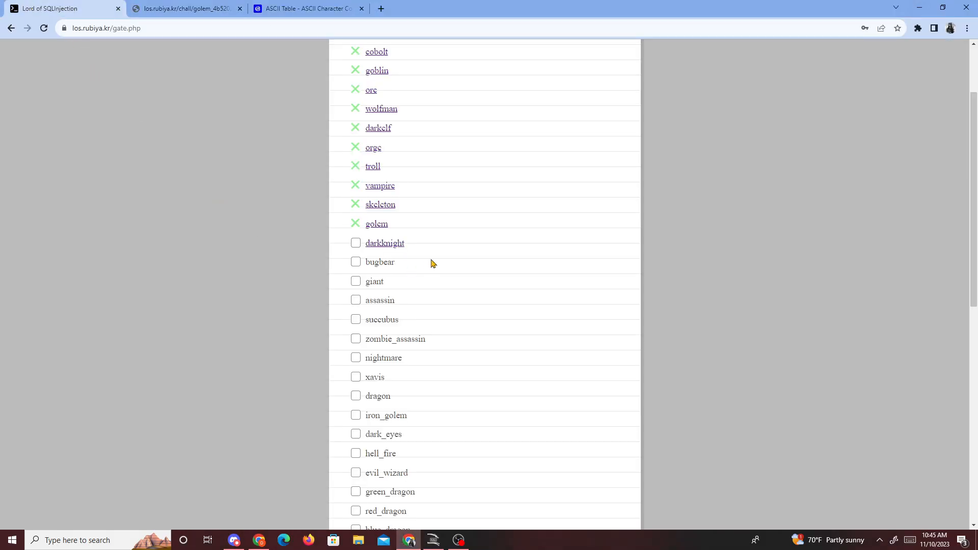
{"action": "mouse_move", "coordinate": [385, 244]}
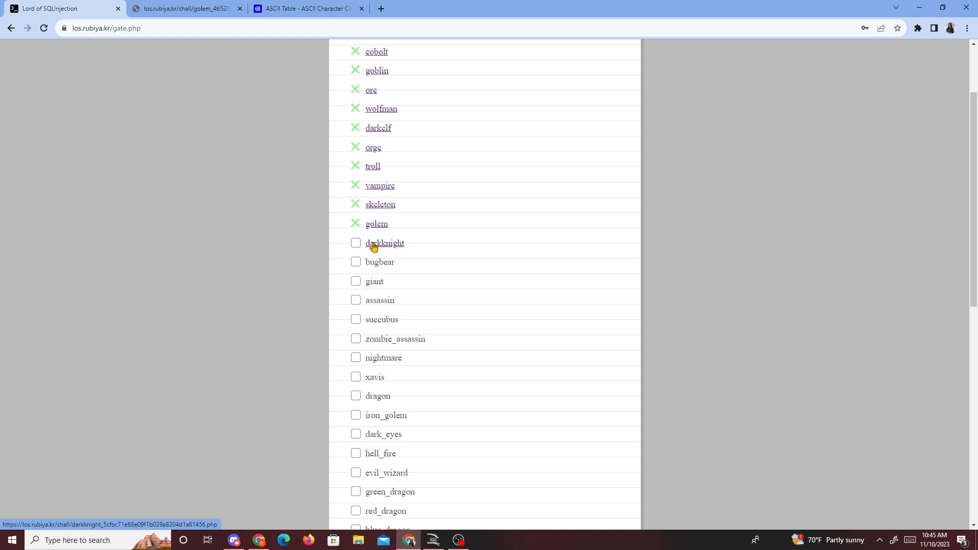